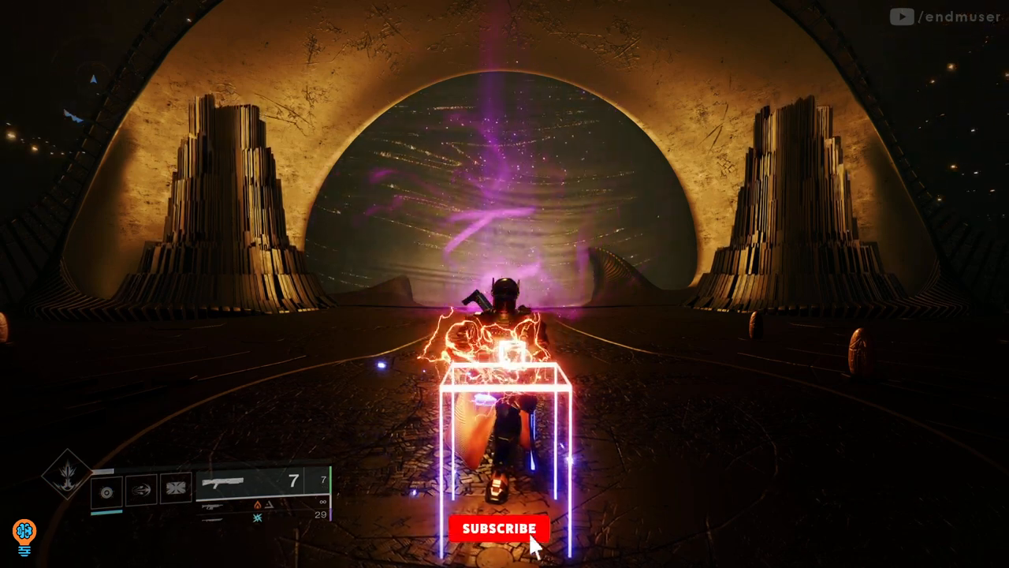
Switch from Destiny 2 gameplay to the browser showing the endmuser Gaming YouTube channel Home page.
click(498, 527)
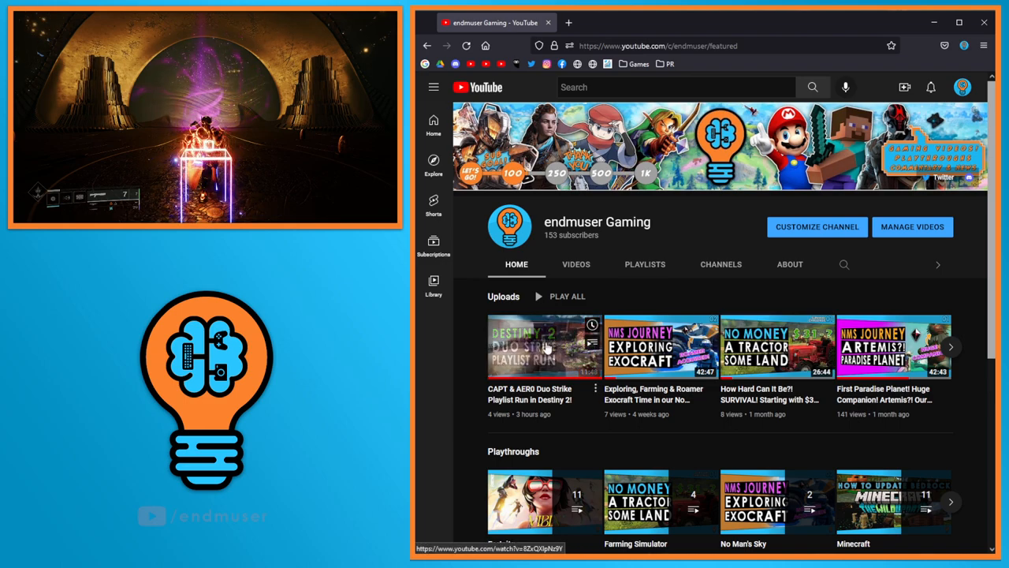
mouse_move(466, 347)
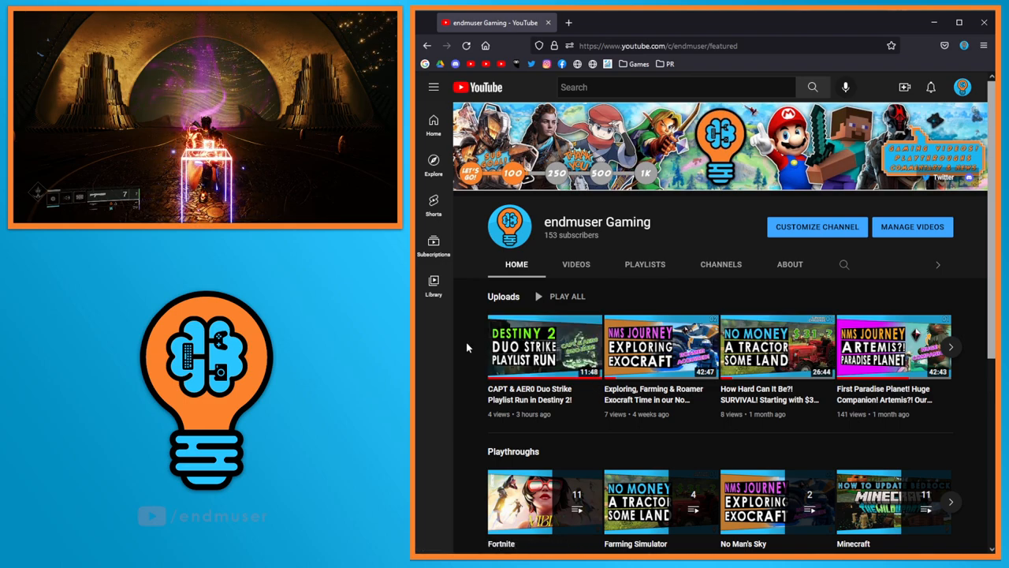